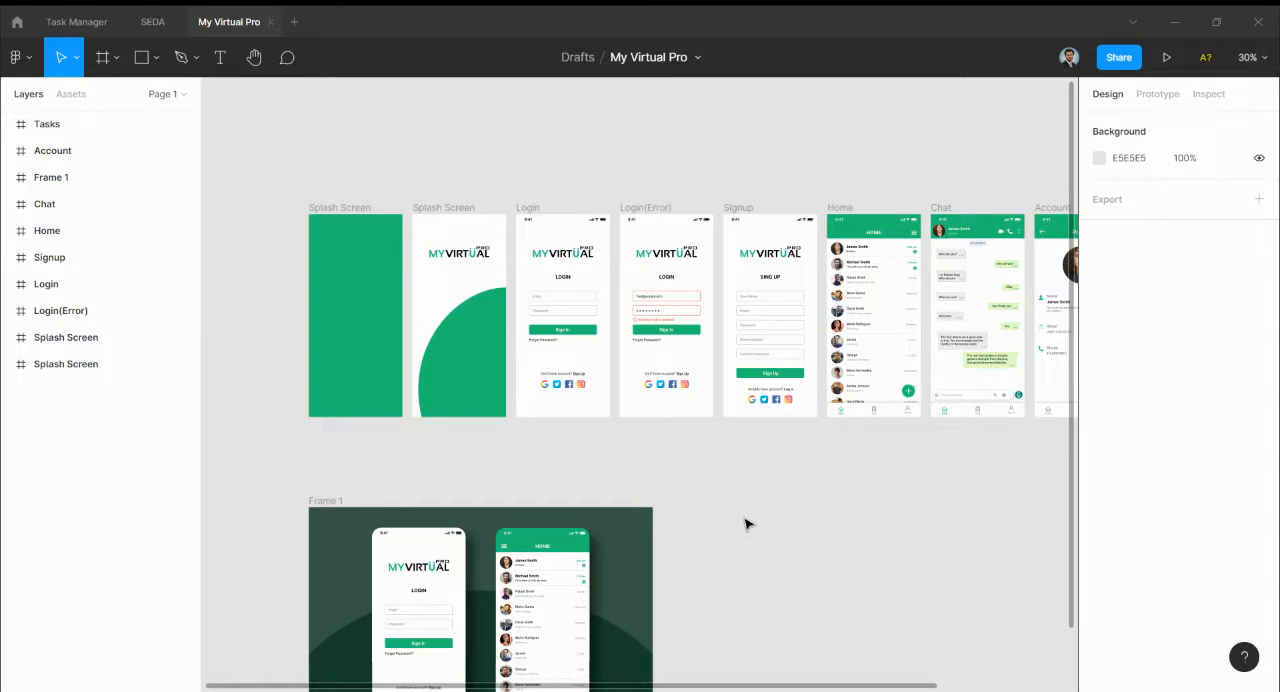
mouse_move(704, 470)
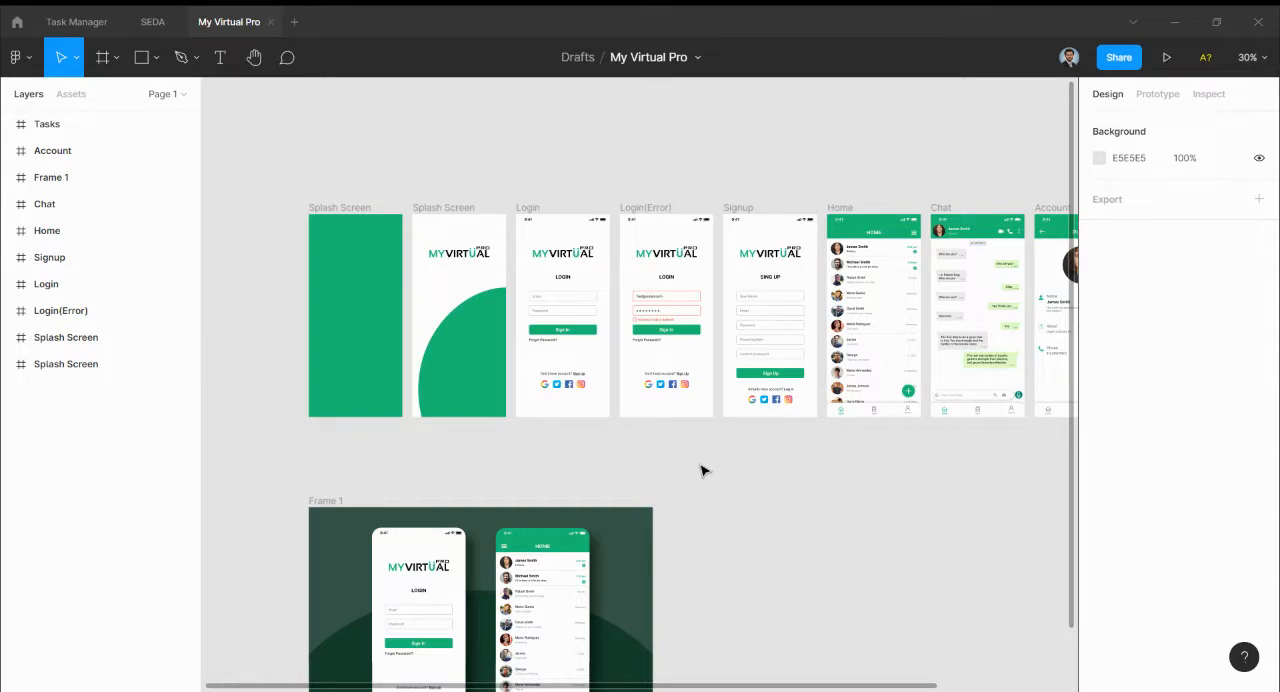
mouse_move(716, 466)
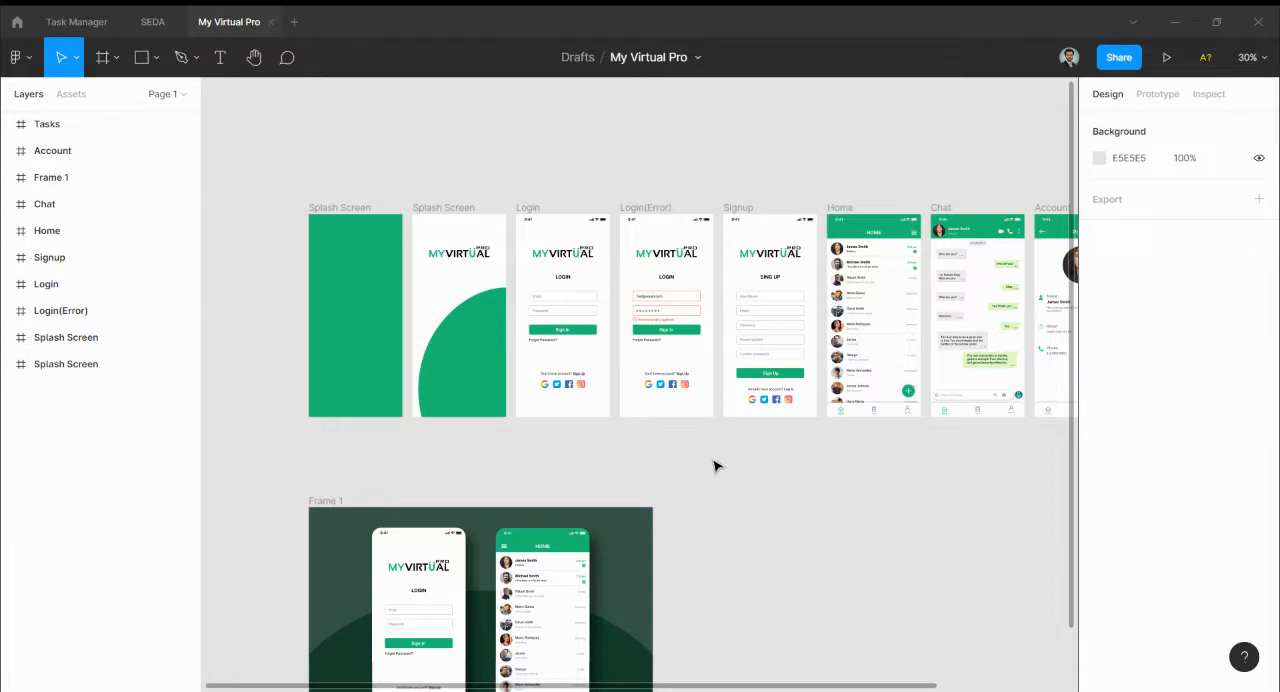
mouse_move(728, 476)
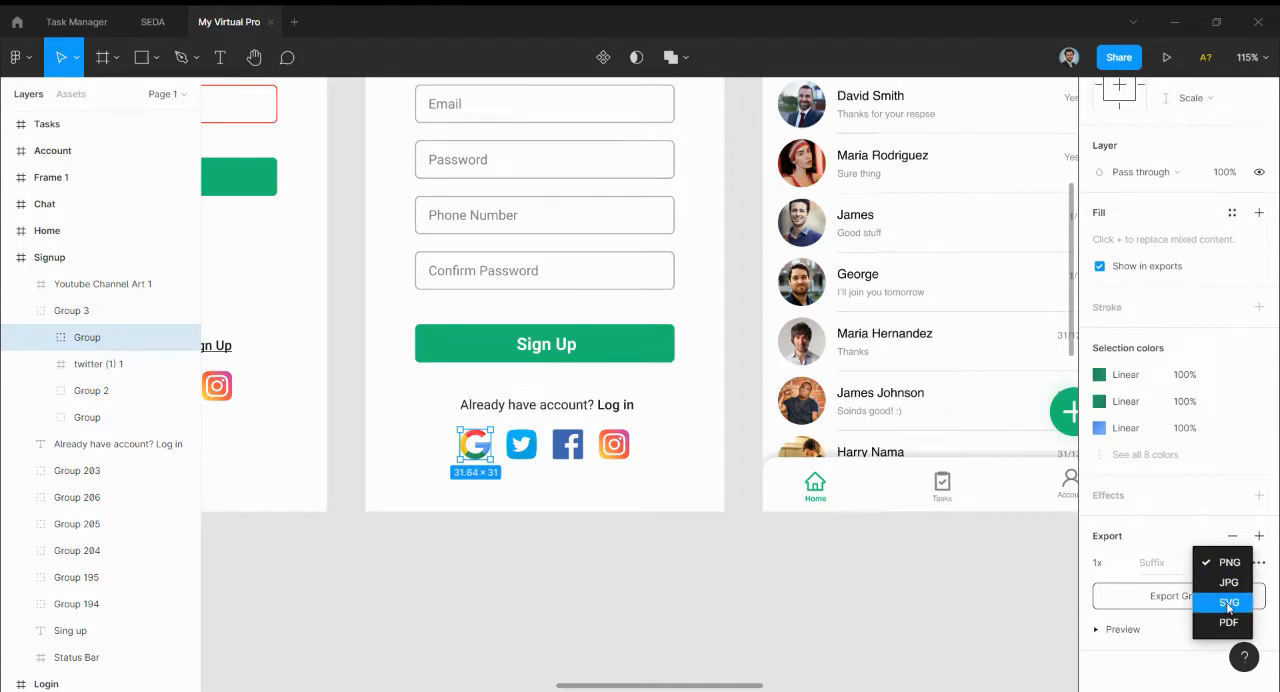
Deselect the Google icon group by clicking empty canvas.
click(1228, 602)
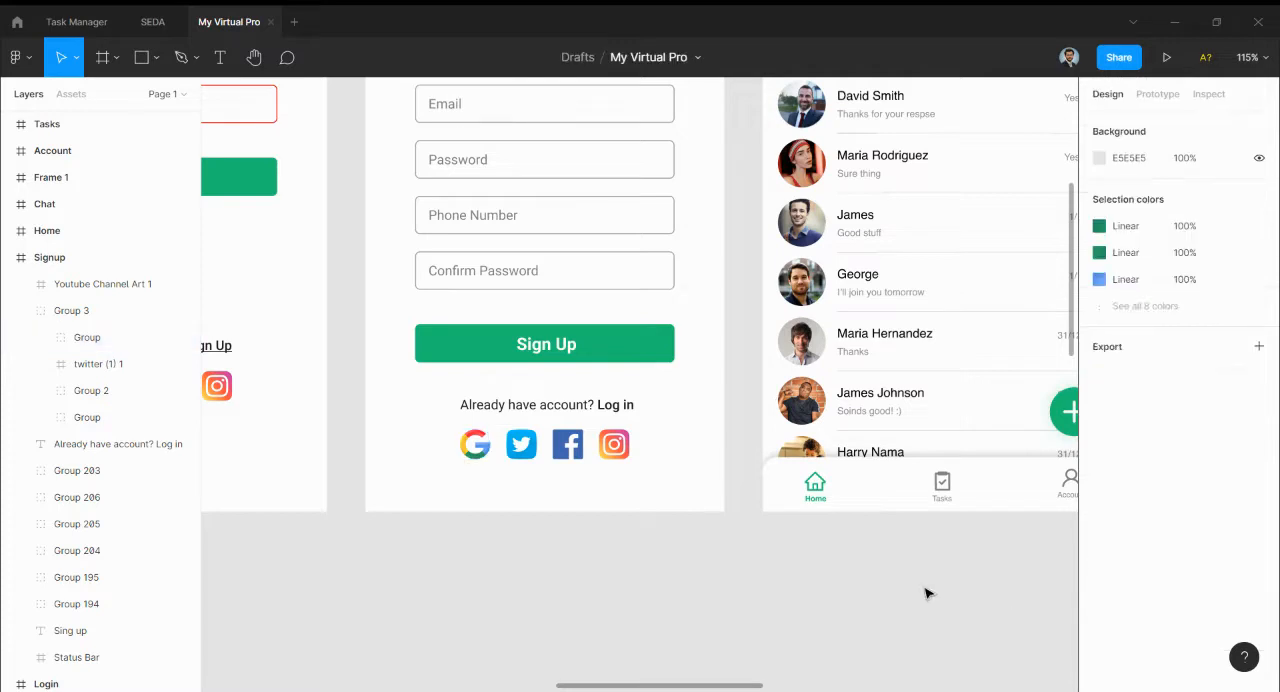
Select the Home icon in the bottom nav and export it as SVG (Group 702).
click(816, 484)
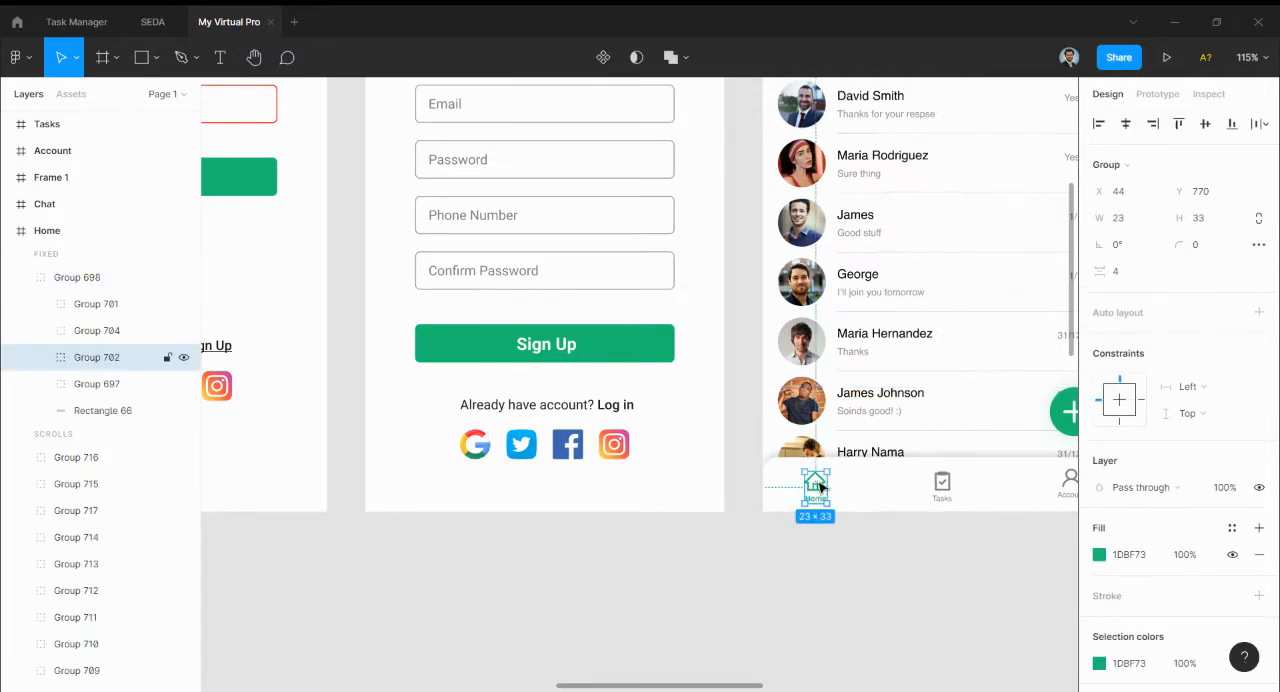
scroll(down, 3)
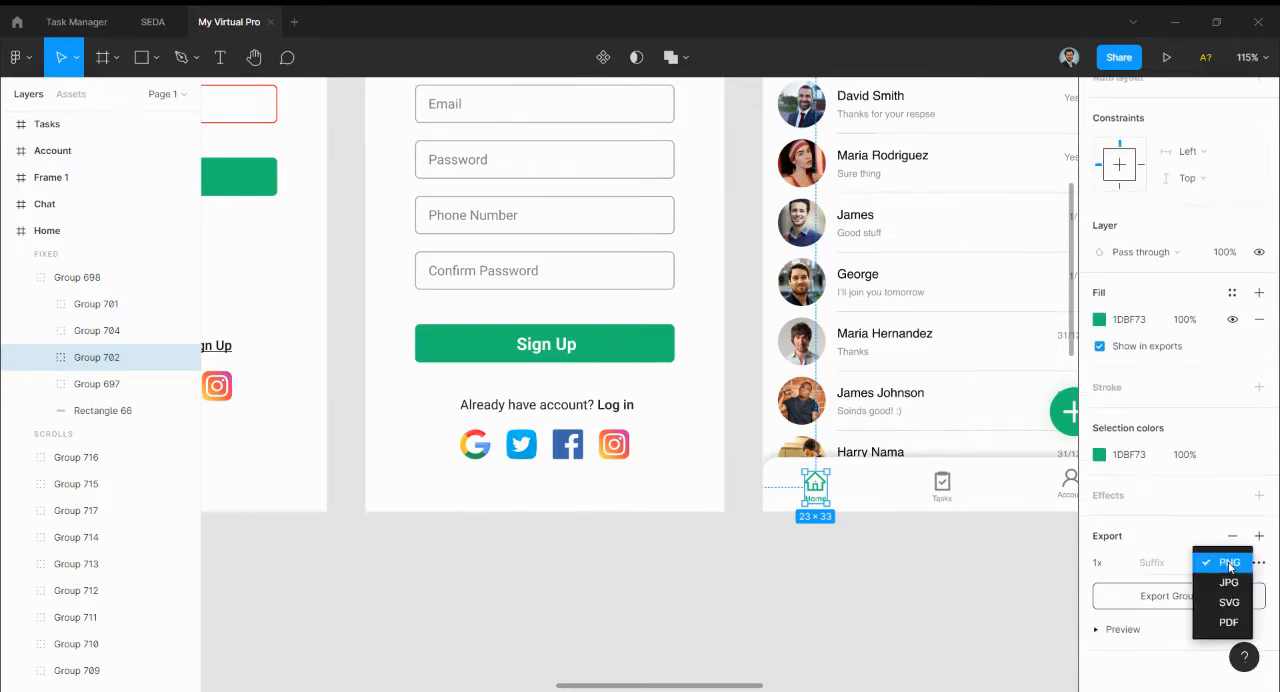
click(1228, 602)
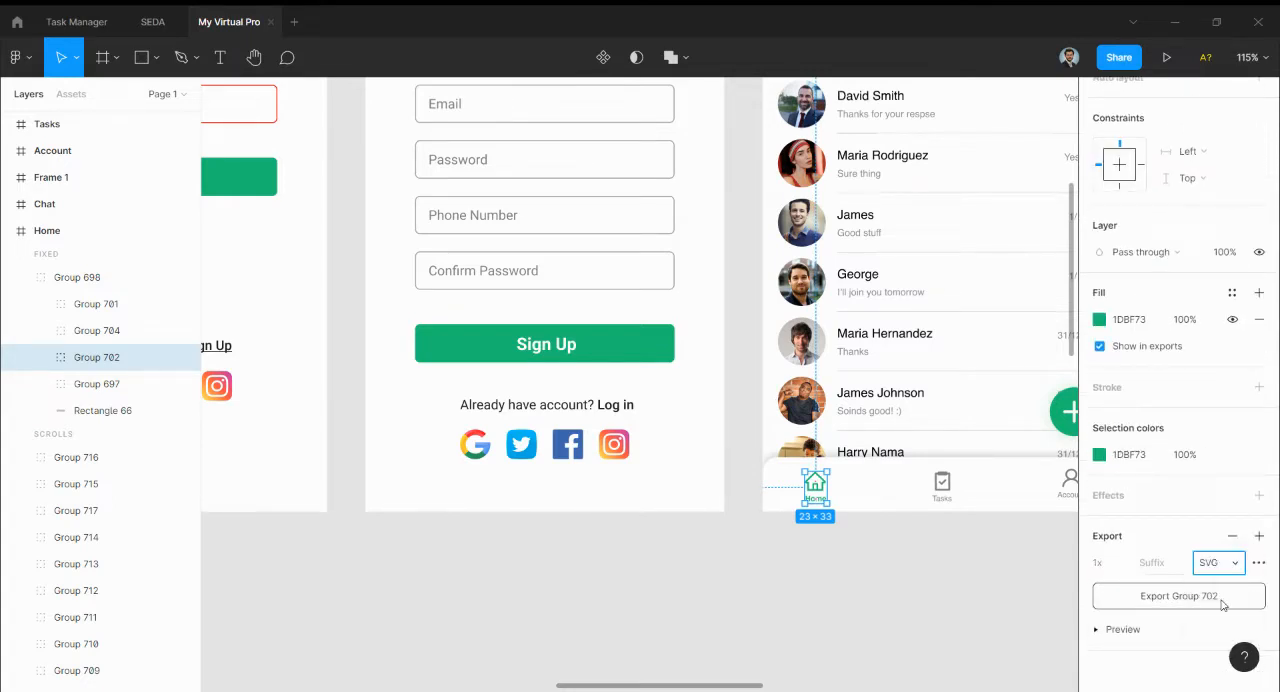
mouse_move(1200, 602)
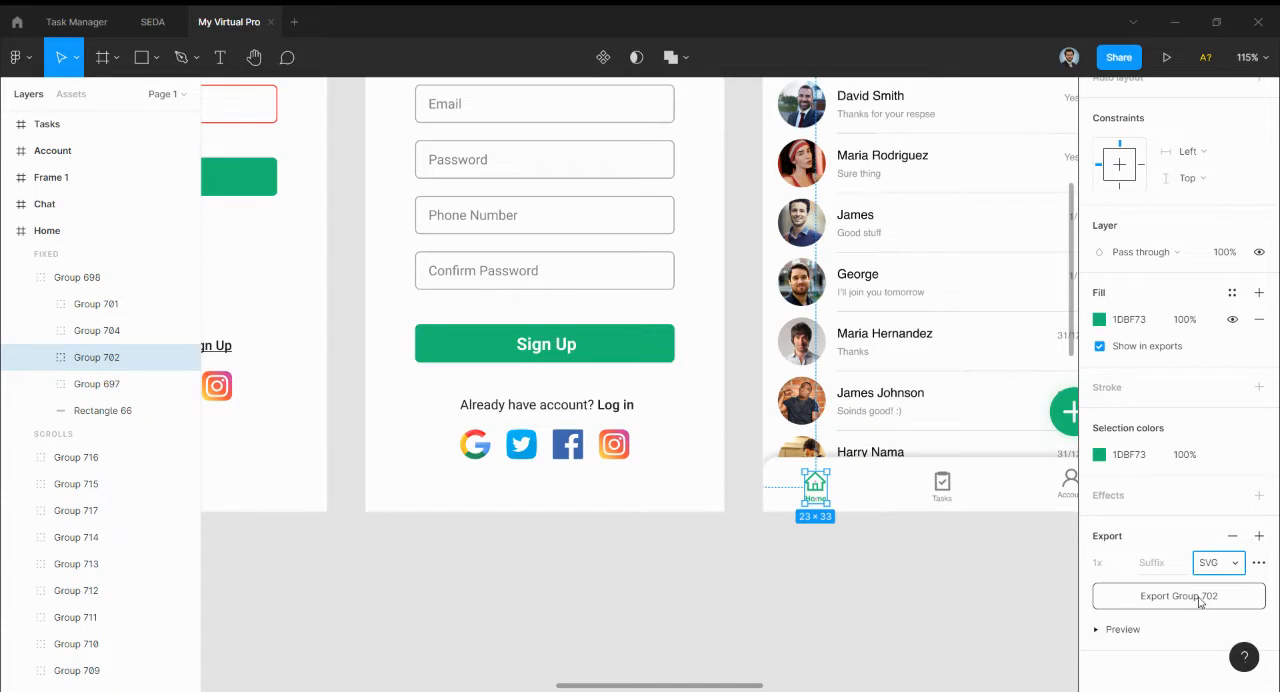
click(1178, 596)
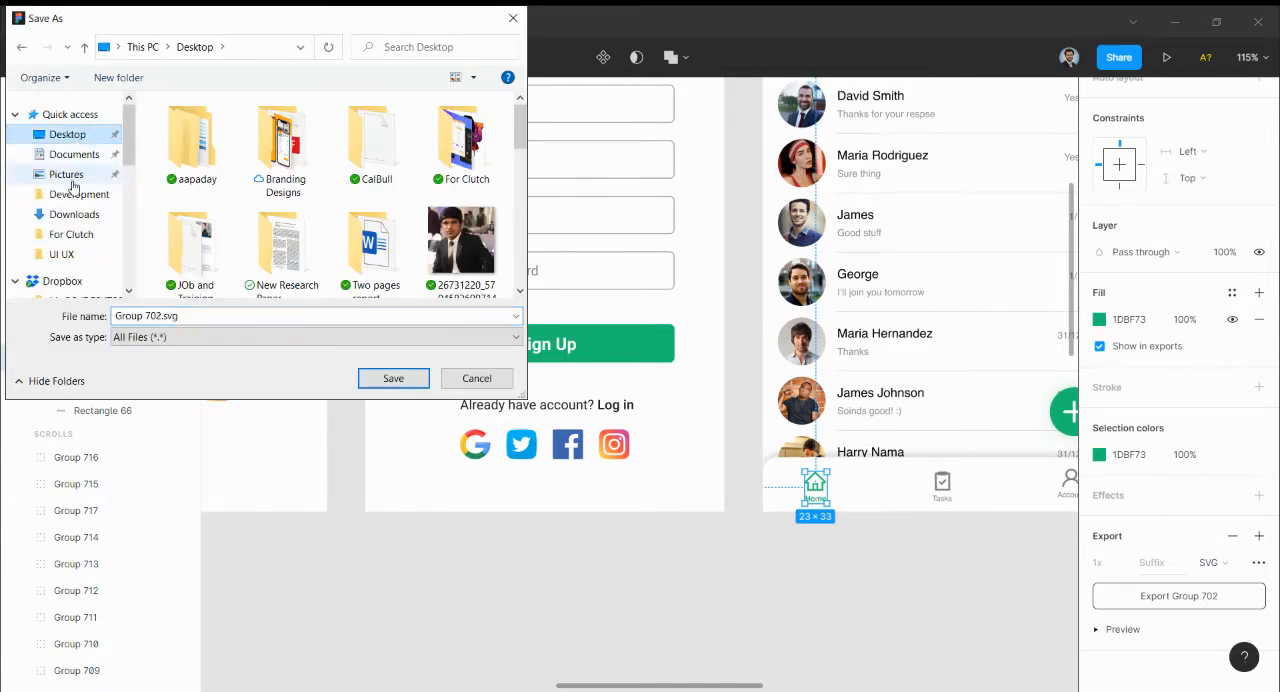
Save Group 702.svg into the Downloads folder.
click(72, 214)
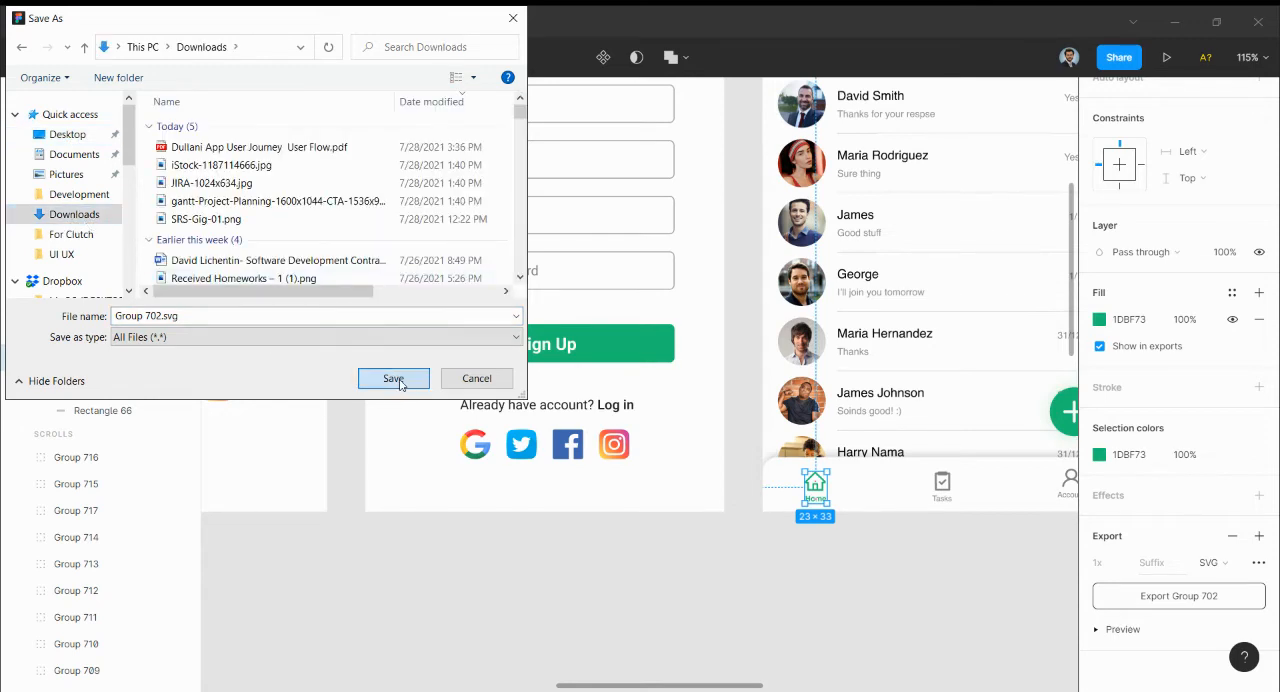
click(392, 378)
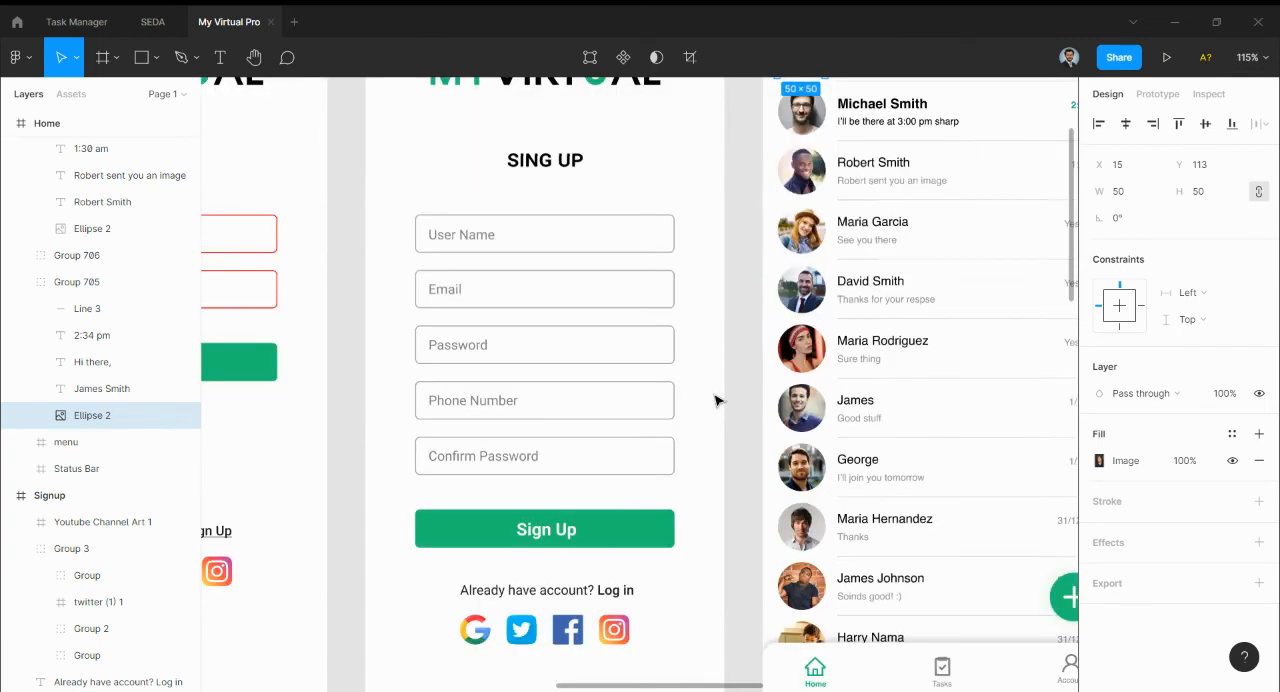
scroll(down, 3)
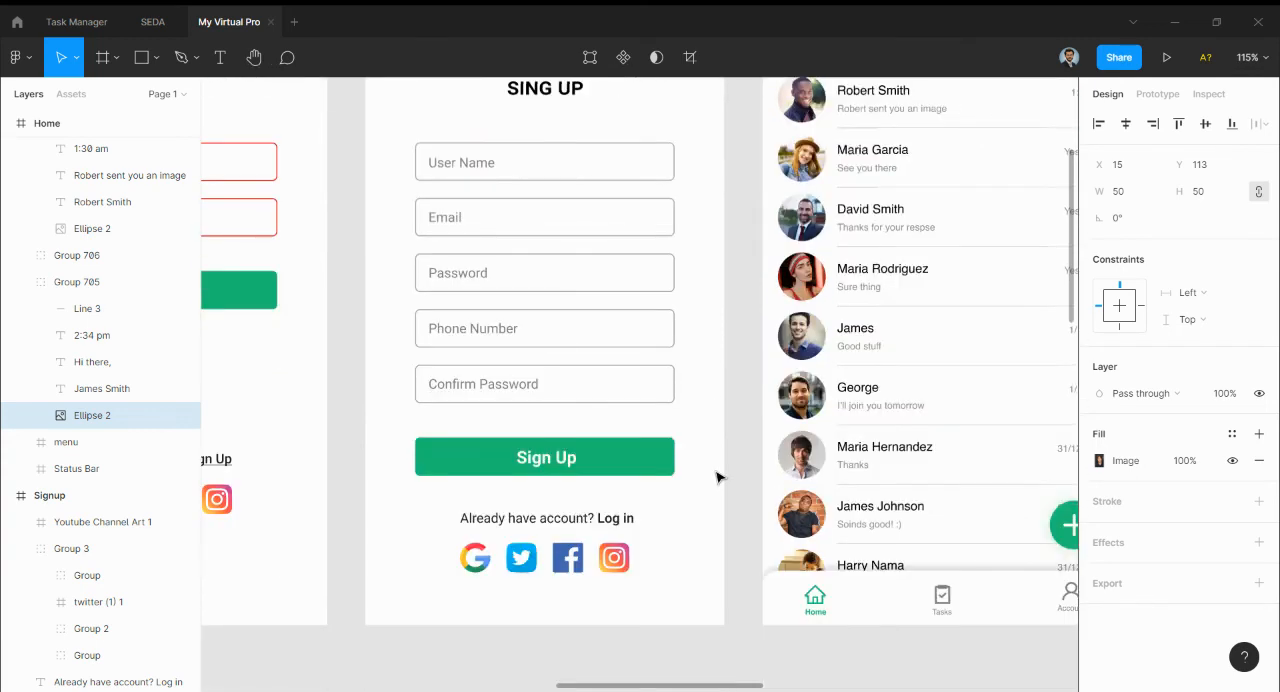